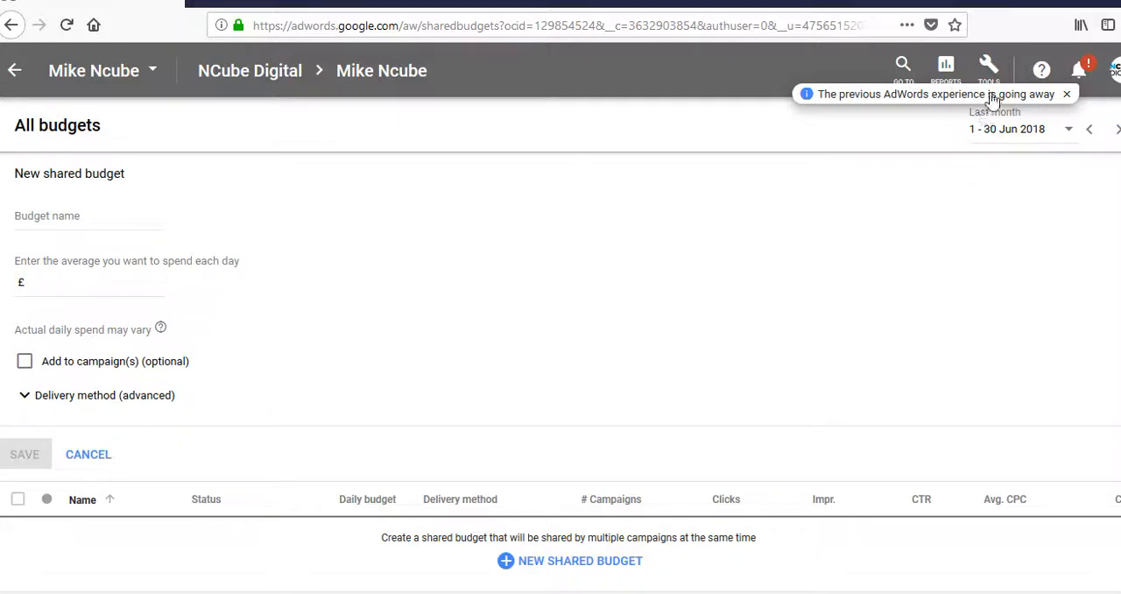
- Name the shared budget 'Monthly' with a £100 average daily amount
click(988, 66)
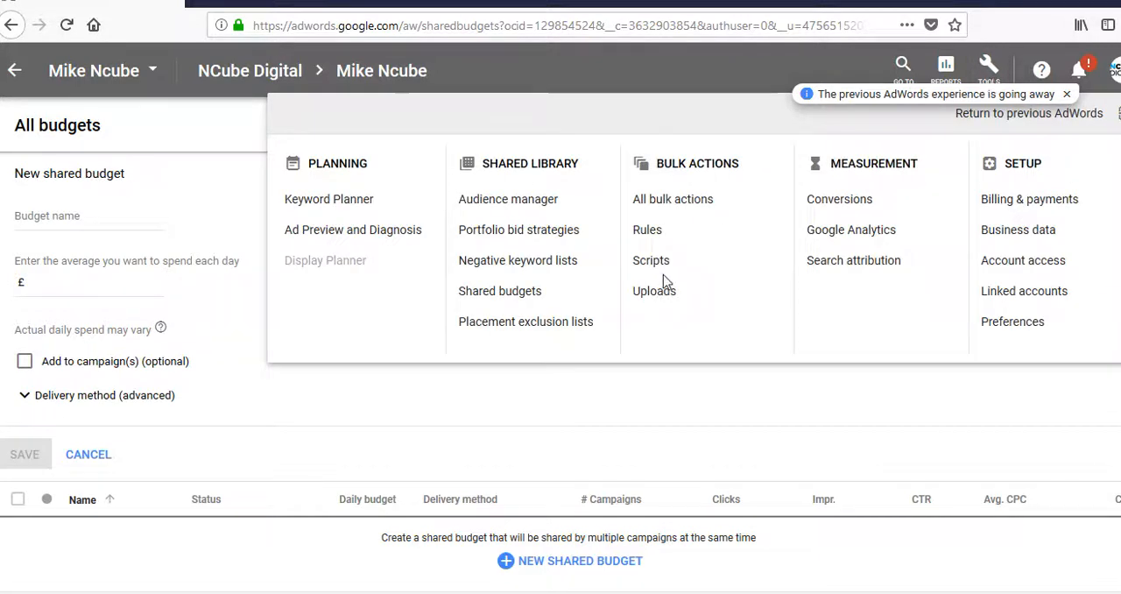
mouse_move(499, 289)
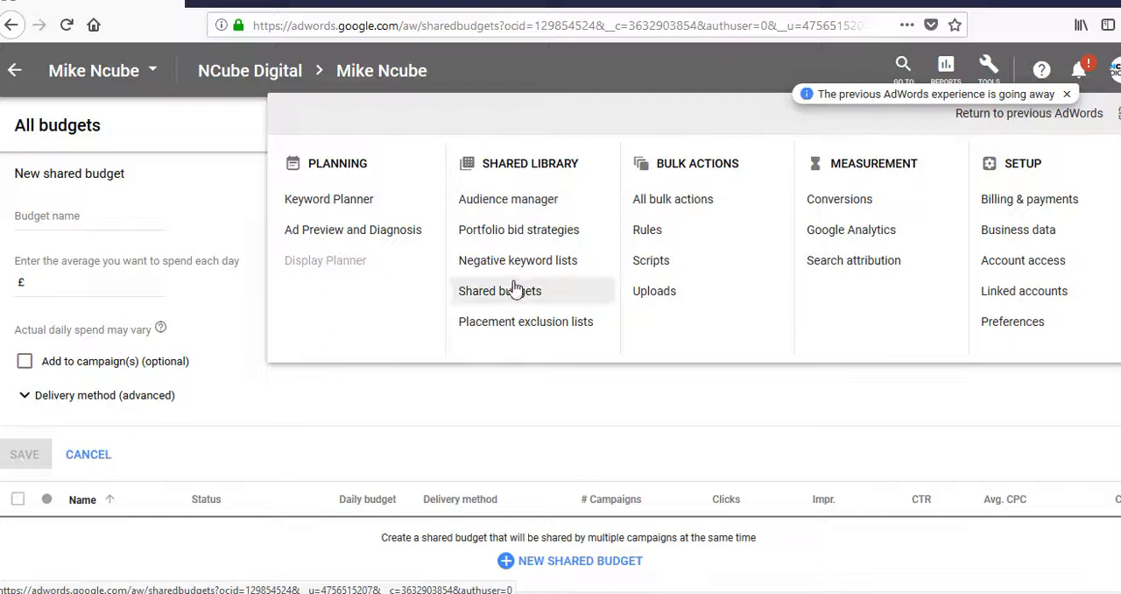
mouse_move(209, 500)
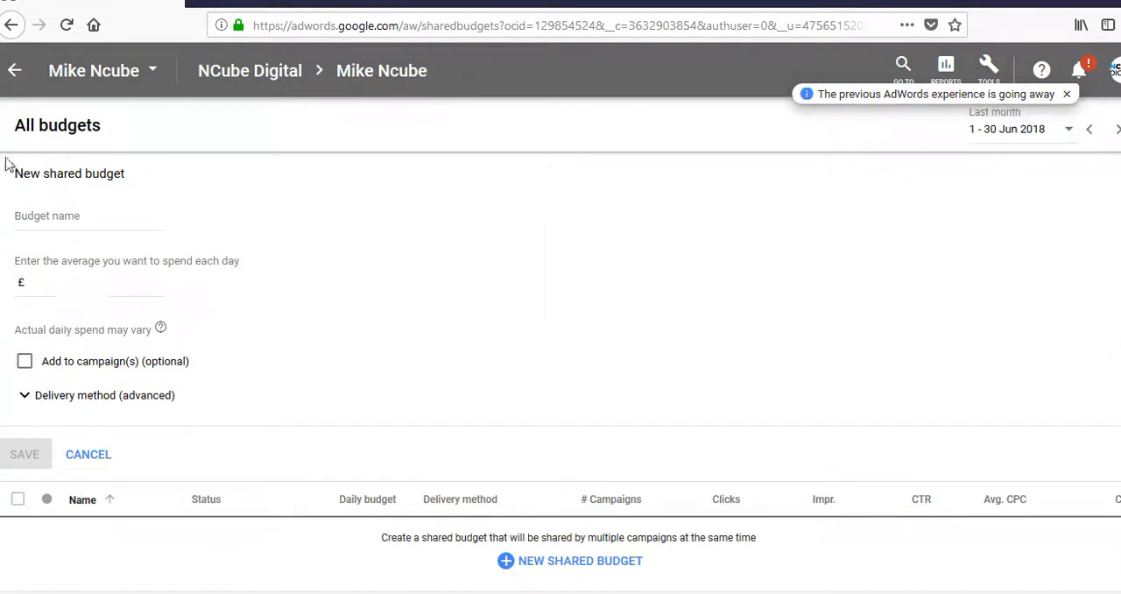
click(89, 215)
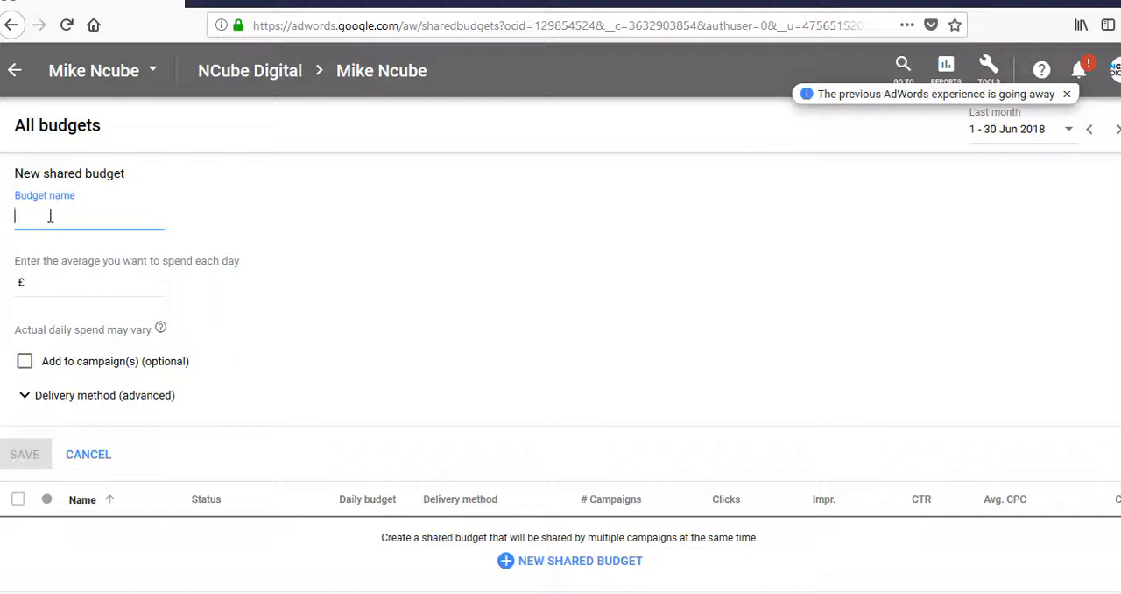
text(Mo)
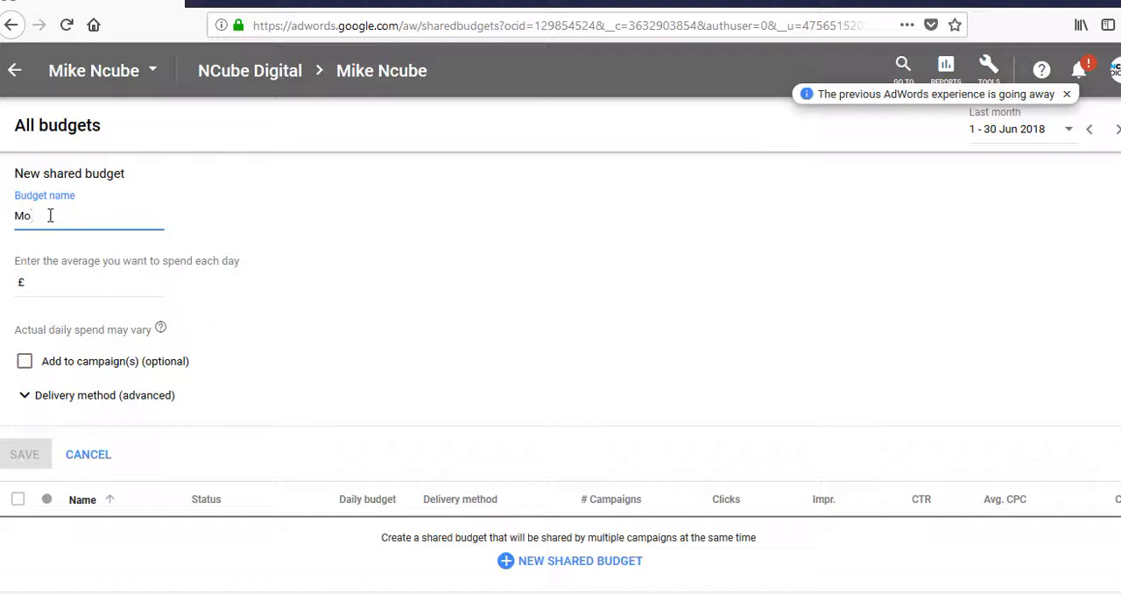
text(nthly)
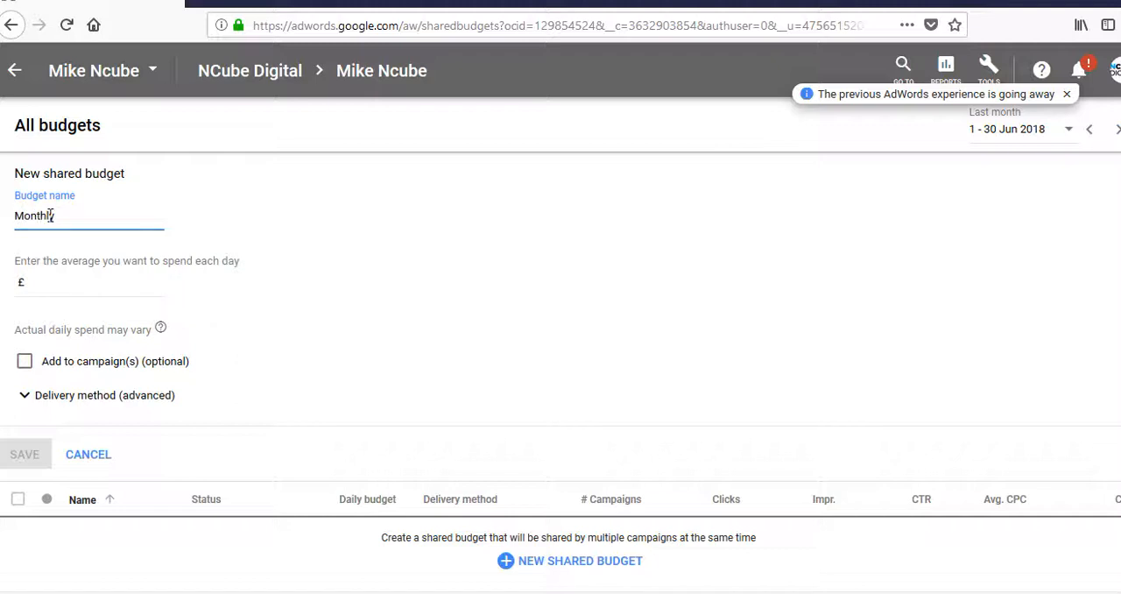
click(92, 282)
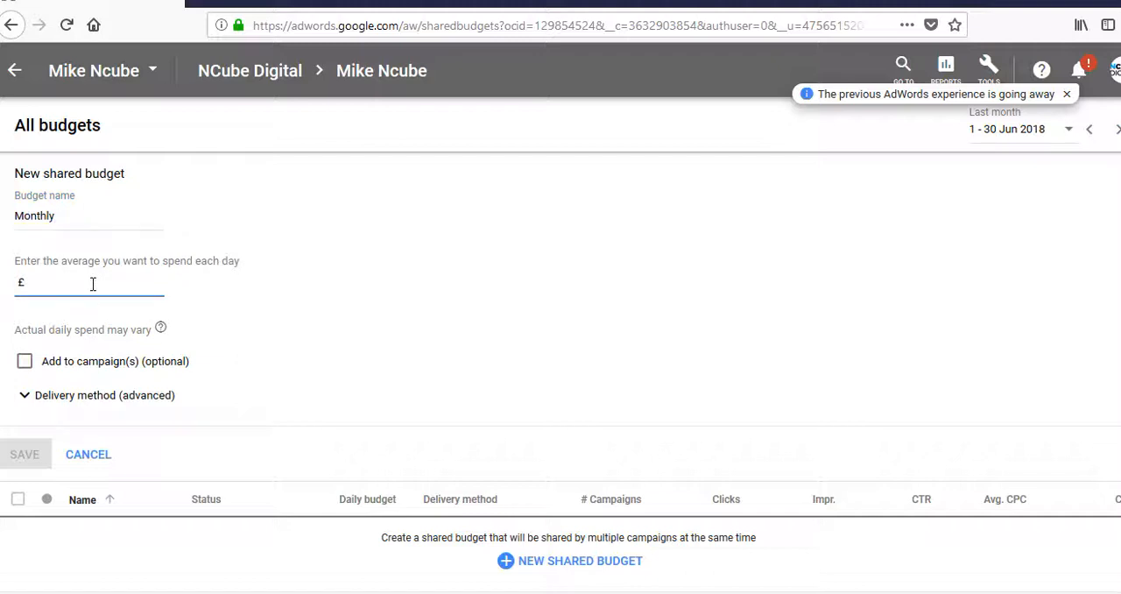
text(100)
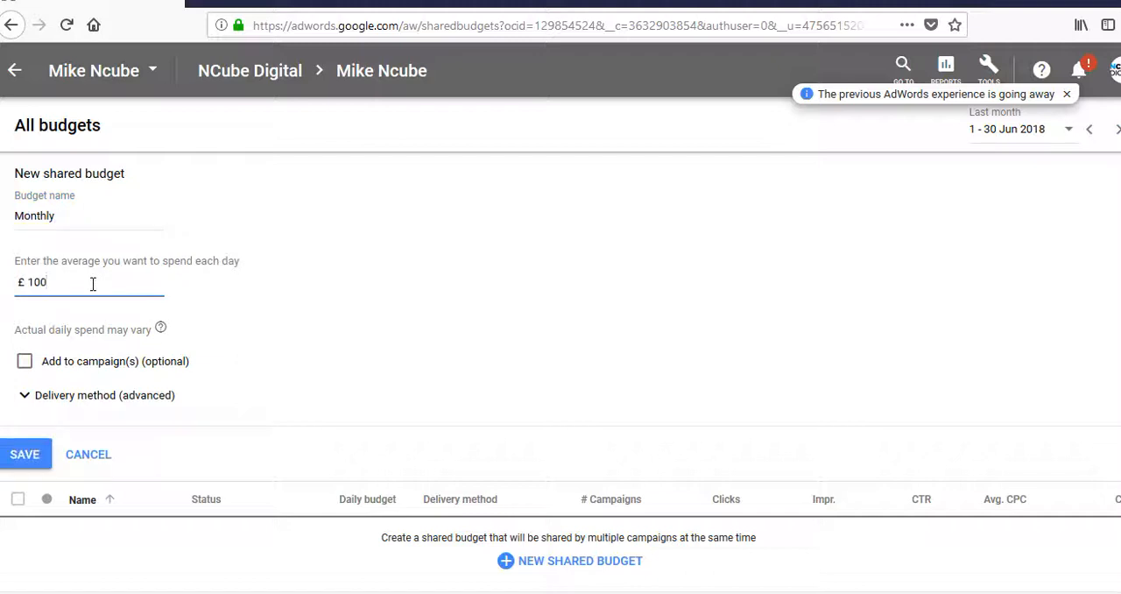
- Apply the budget to campaigns, selecting the Brand Searches campaign
click(25, 361)
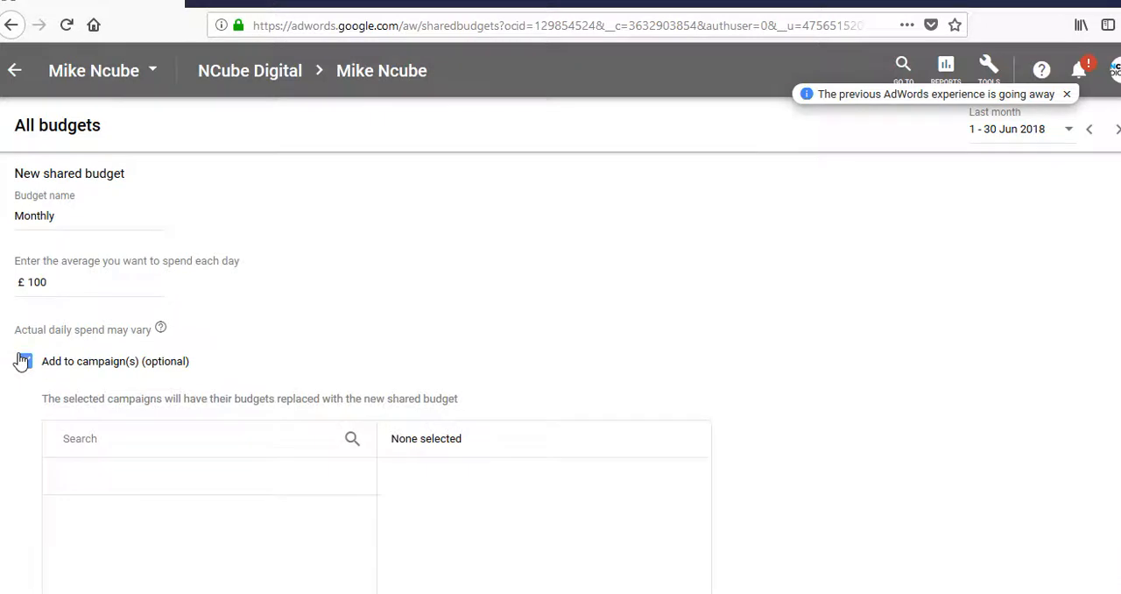
click(25, 361)
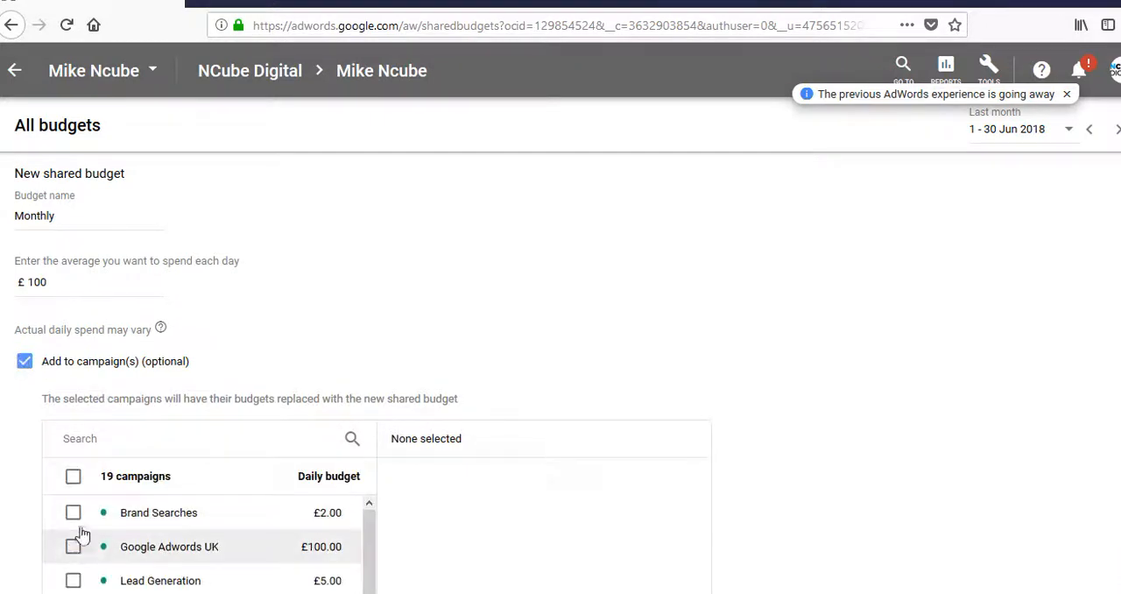
click(73, 512)
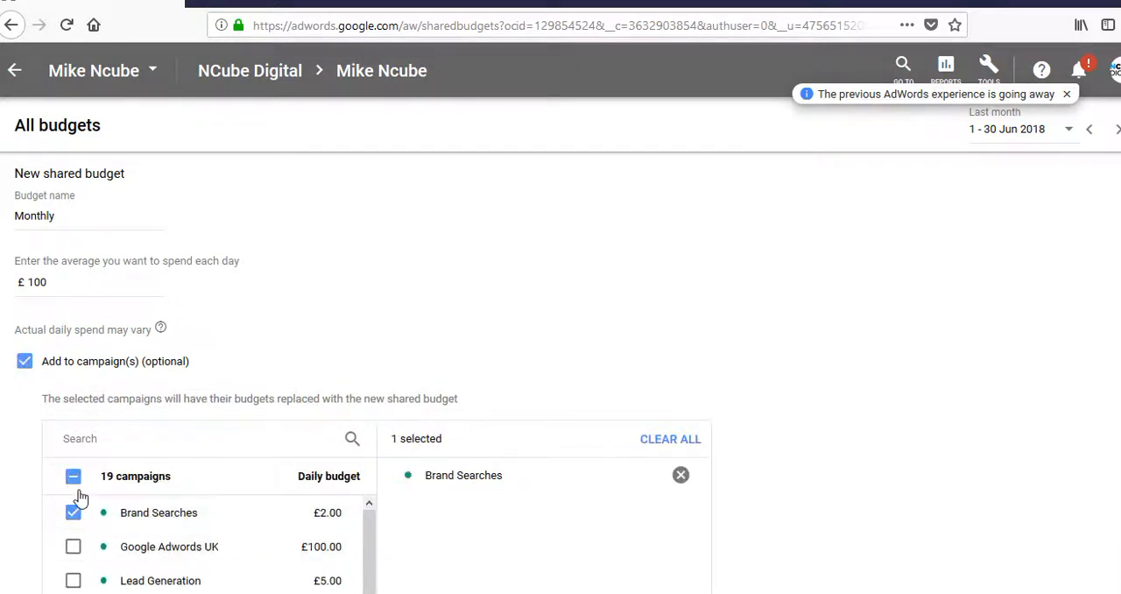